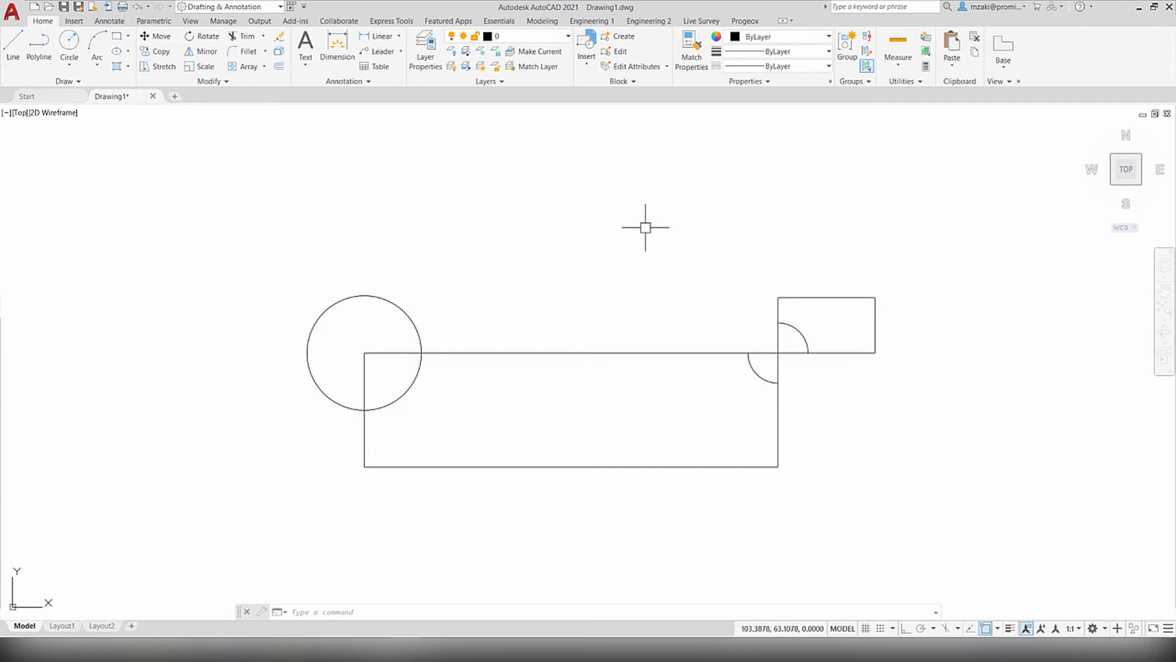
pyautogui.moveTo(843, 216)
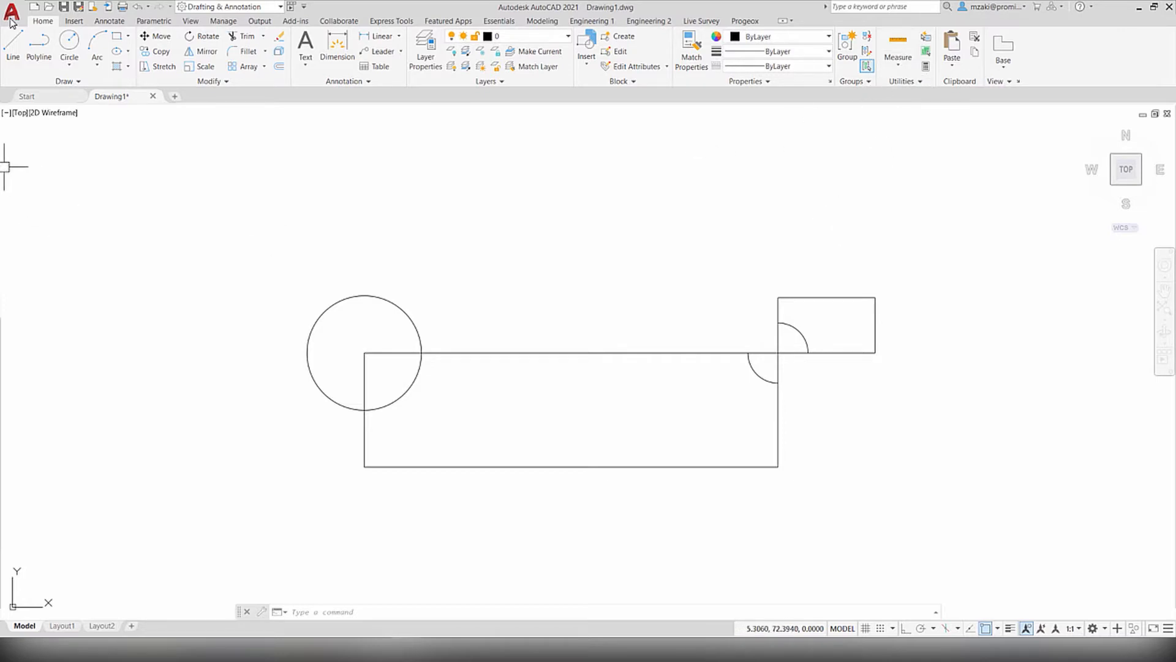
pyautogui.moveTo(893, 109)
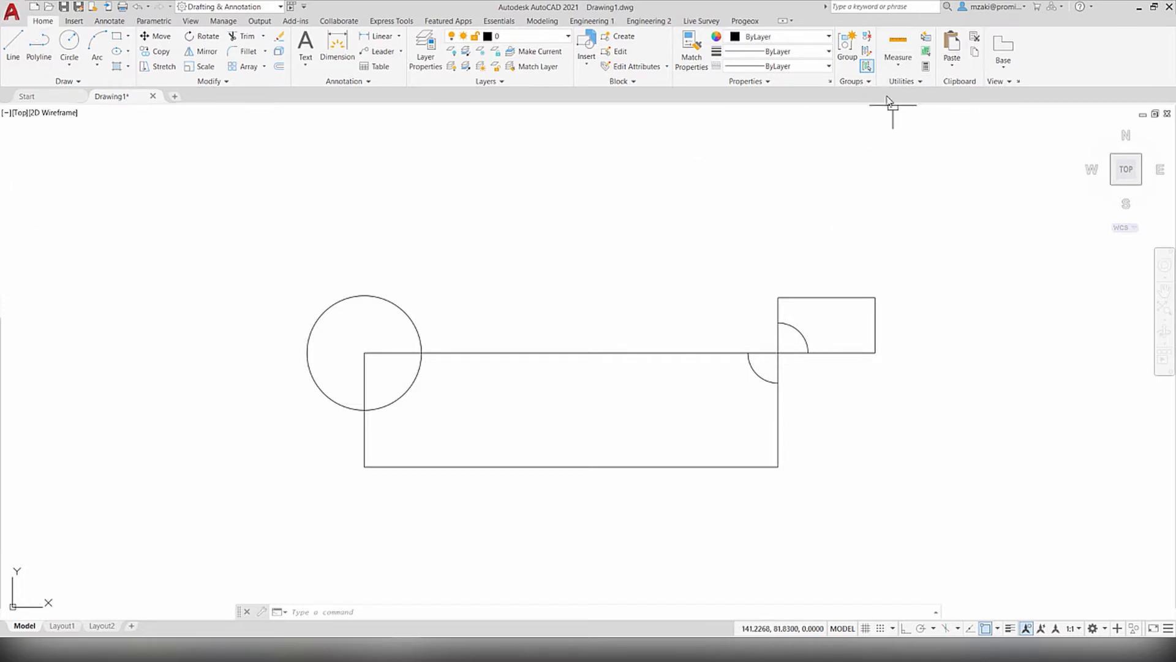
# Start Quick Measure from the Measure dropdown, showing 14.8359 on the small rectangle
pyautogui.click(898, 57)
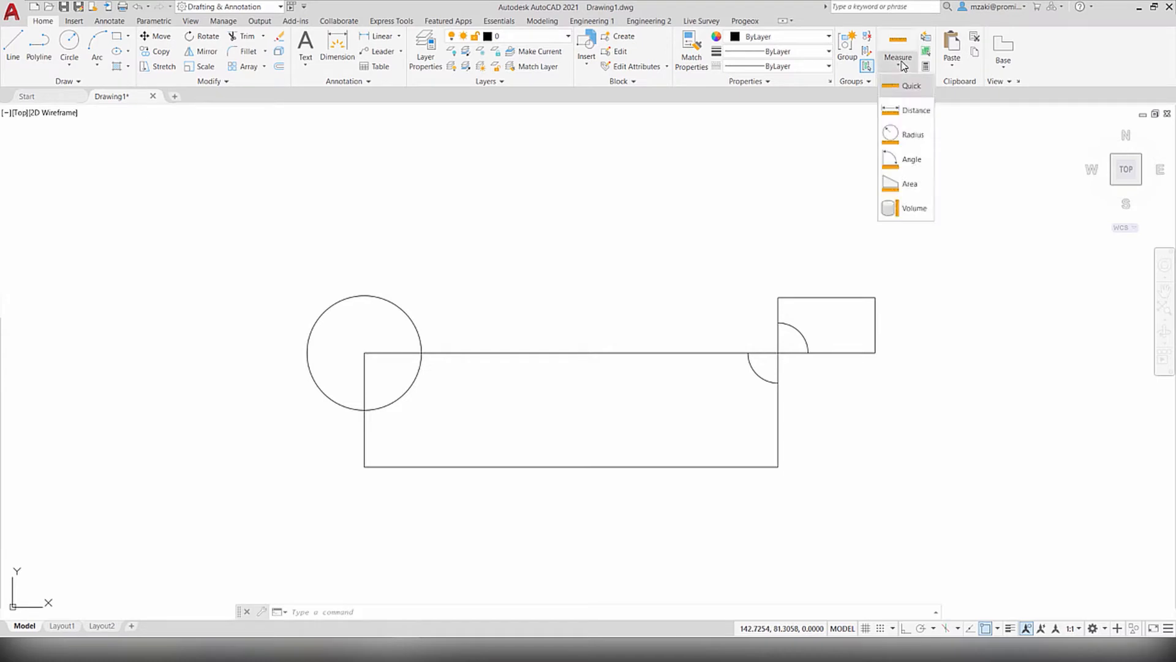
pyautogui.moveTo(907, 86)
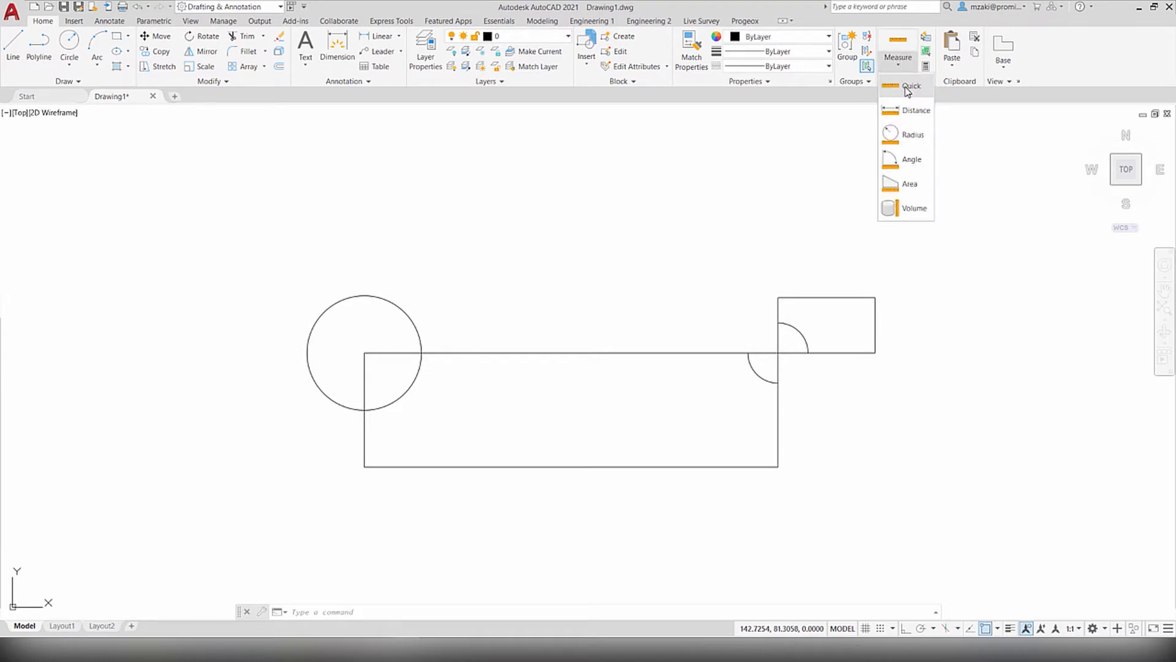
pyautogui.click(912, 86)
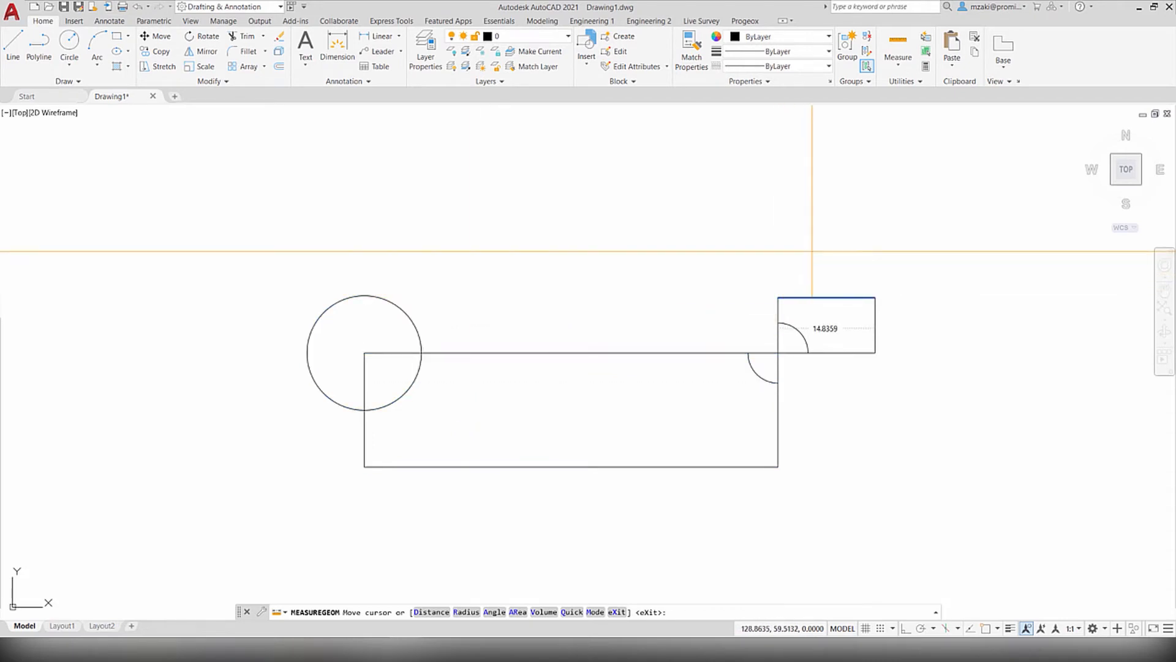
# Shade the small rectangle (area 108.9284) and add the large rectangle (1136.9446) to the measured area
pyautogui.click(825, 323)
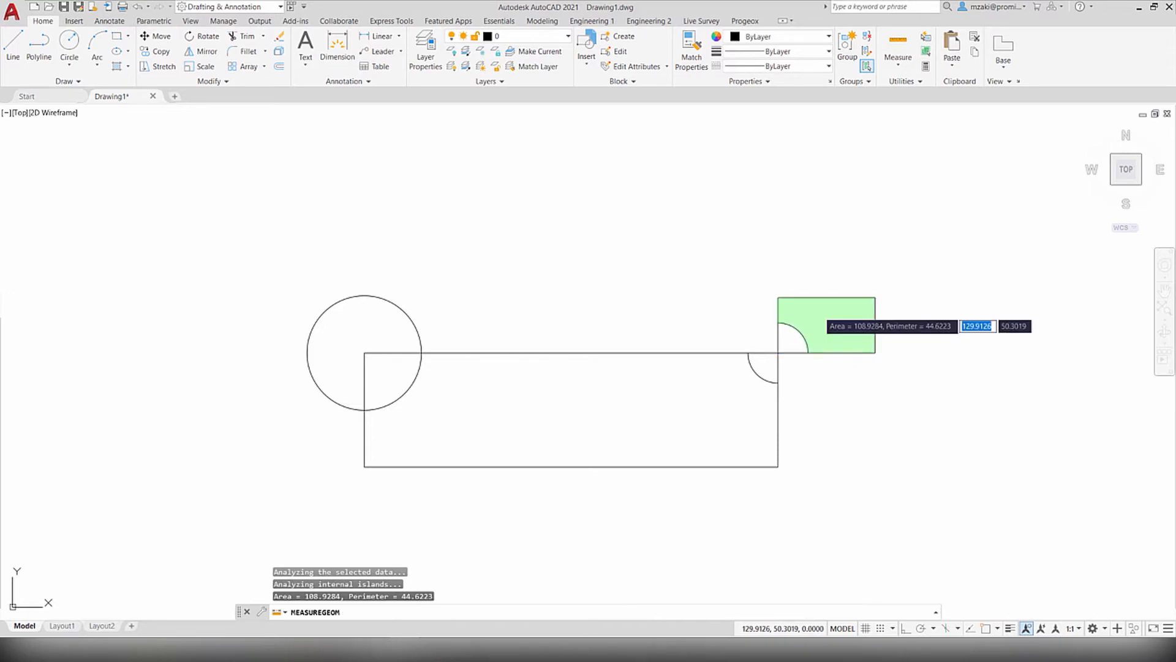
pyautogui.click(570, 405)
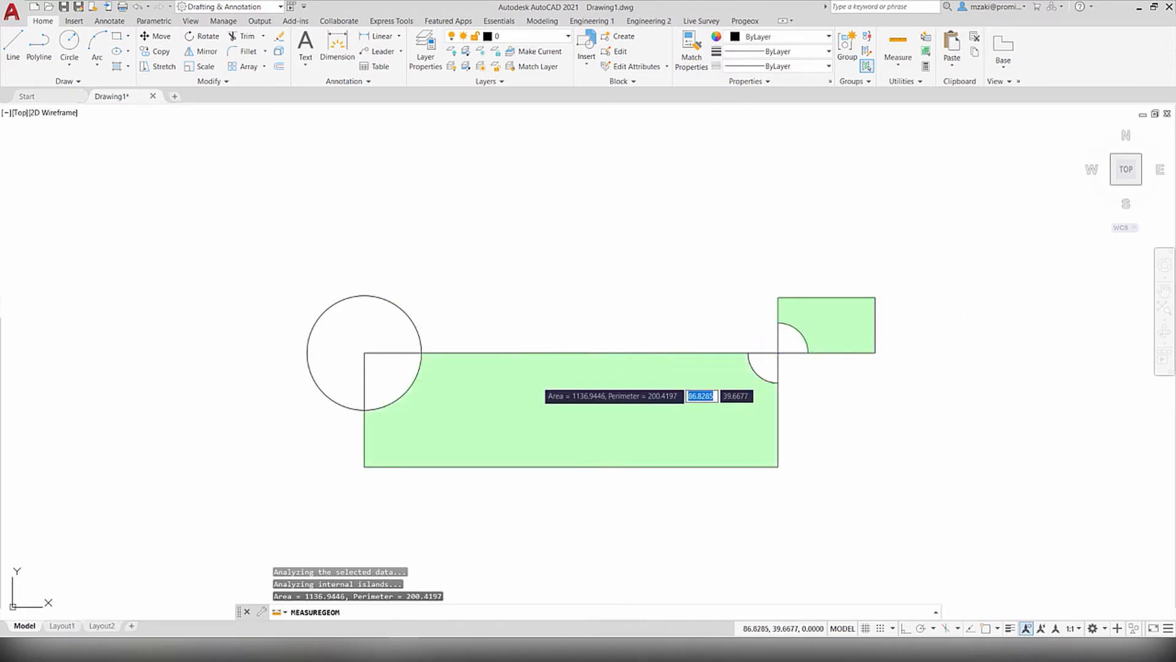
pyautogui.moveTo(559, 338)
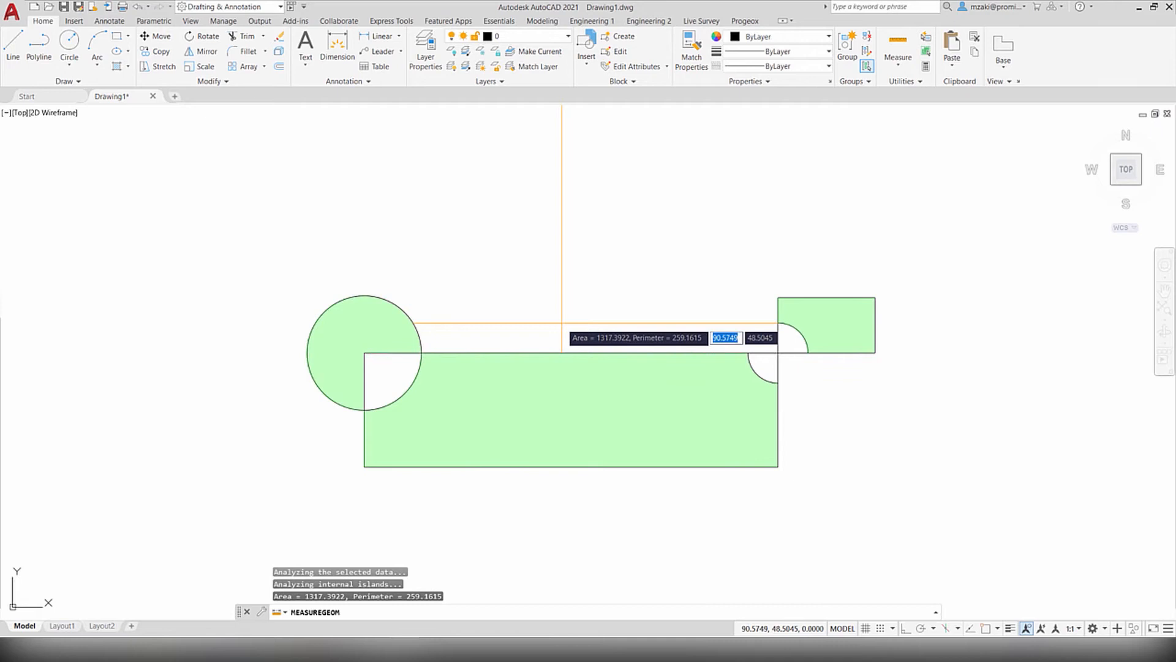
pyautogui.moveTo(548, 368)
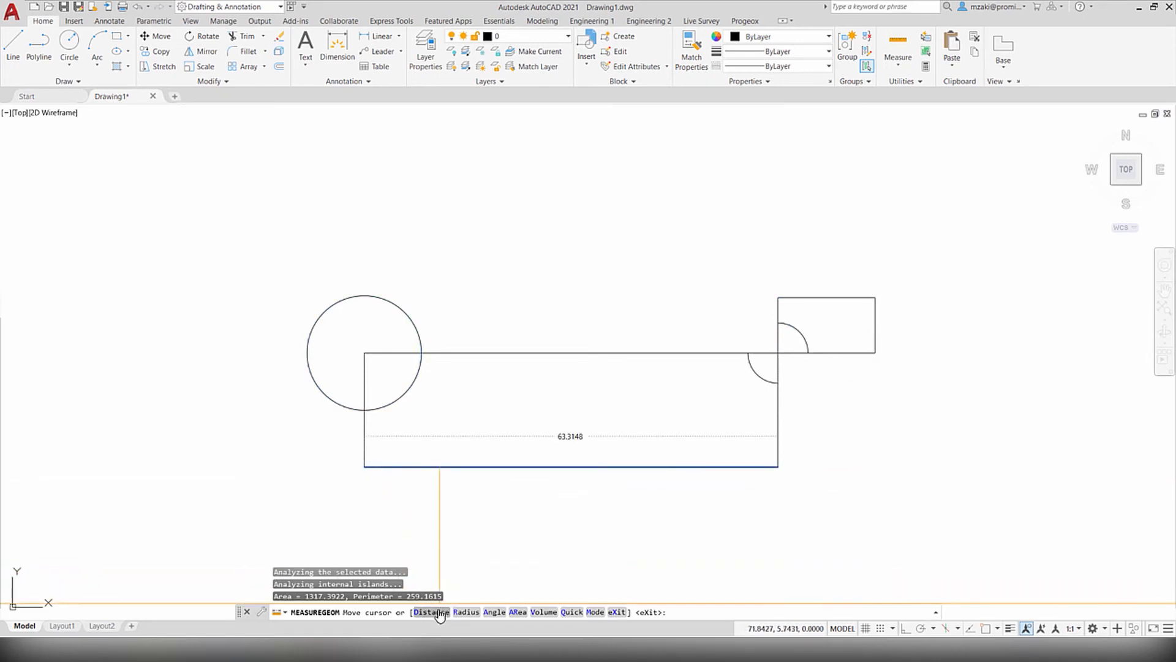
pyautogui.moveTo(543, 611)
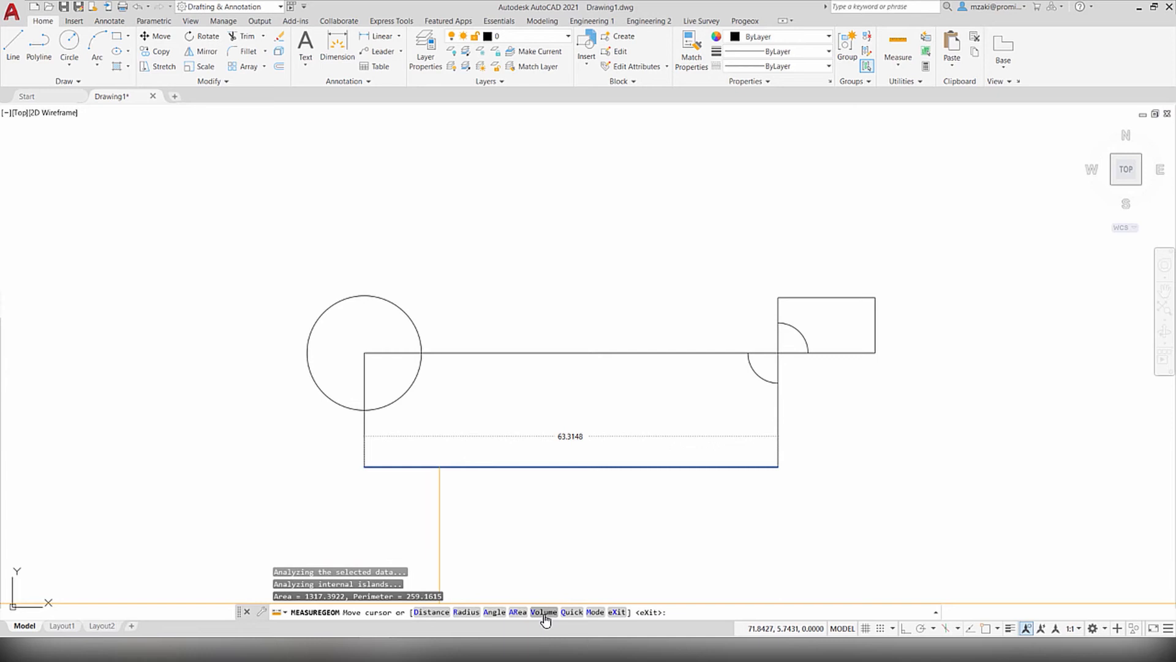
pyautogui.moveTo(430, 611)
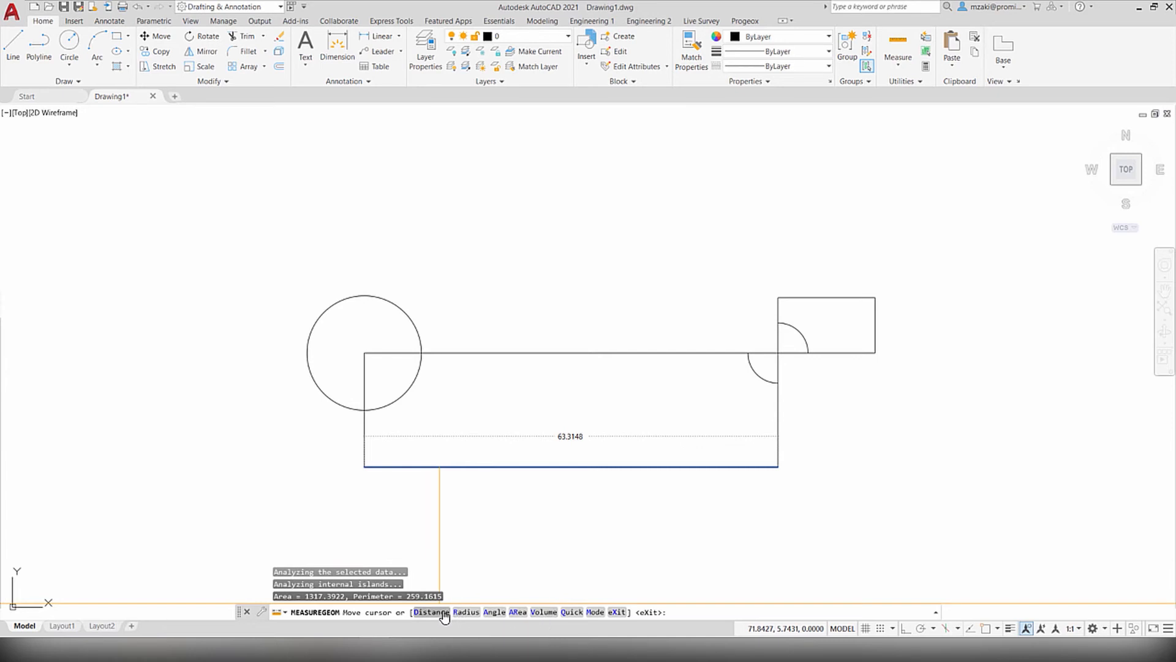
# Measure the 63.3148 point-to-point distance across the large rectangle
pyautogui.click(429, 612)
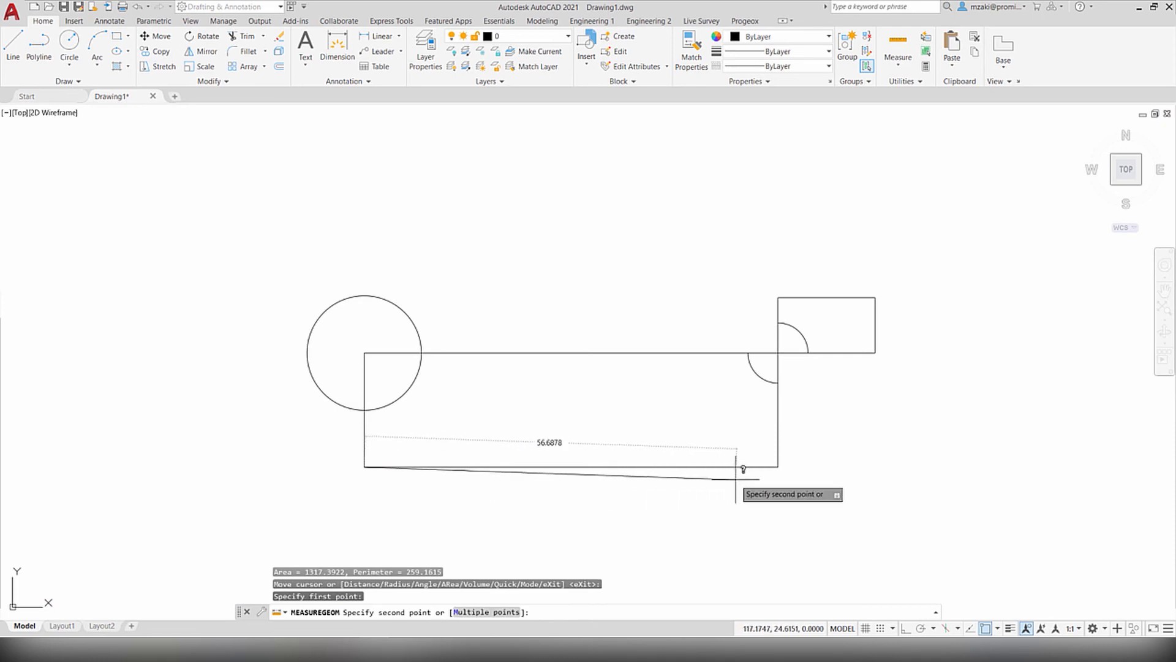
pyautogui.click(776, 436)
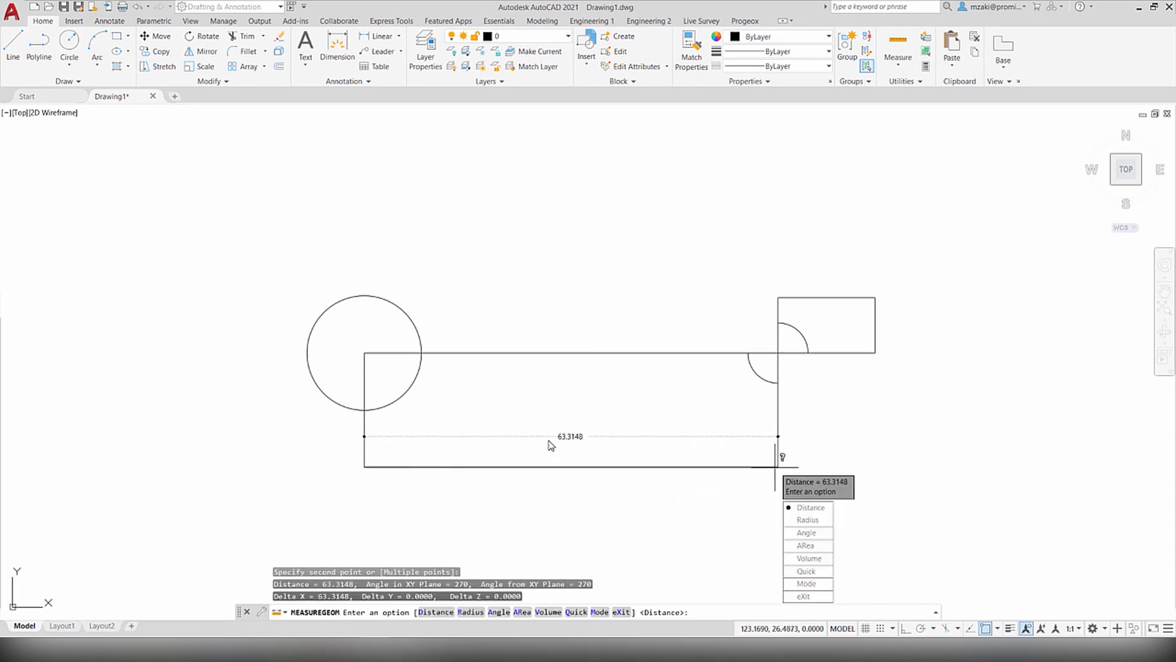
pyautogui.moveTo(731, 526)
pyautogui.write('Q')
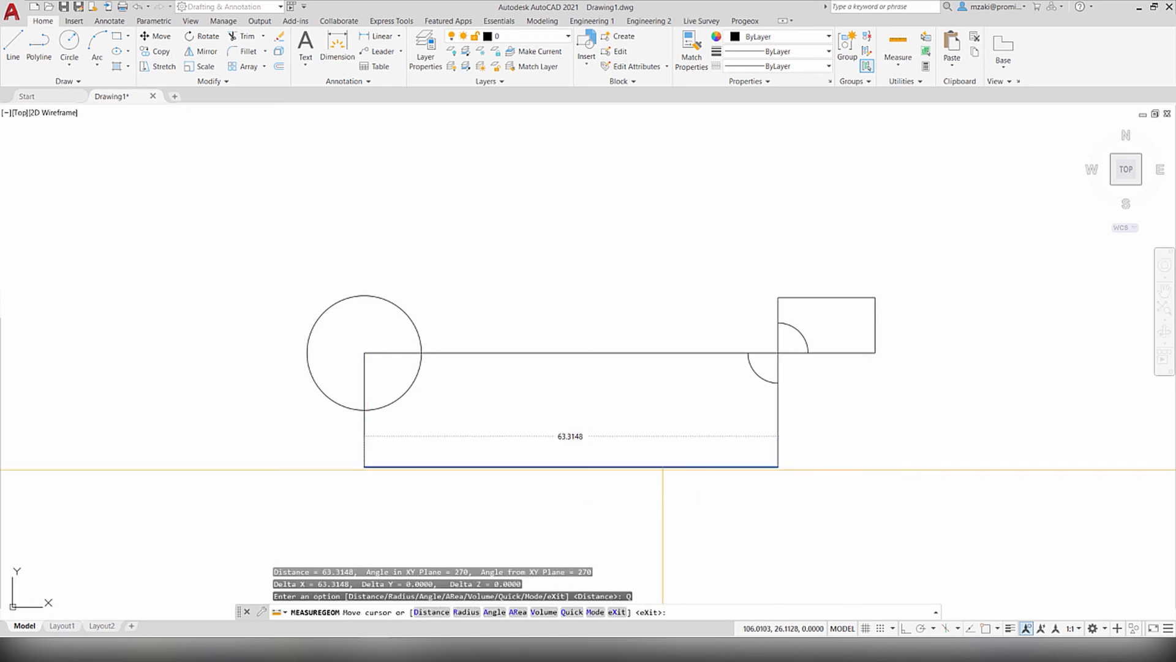
pyautogui.moveTo(341, 360)
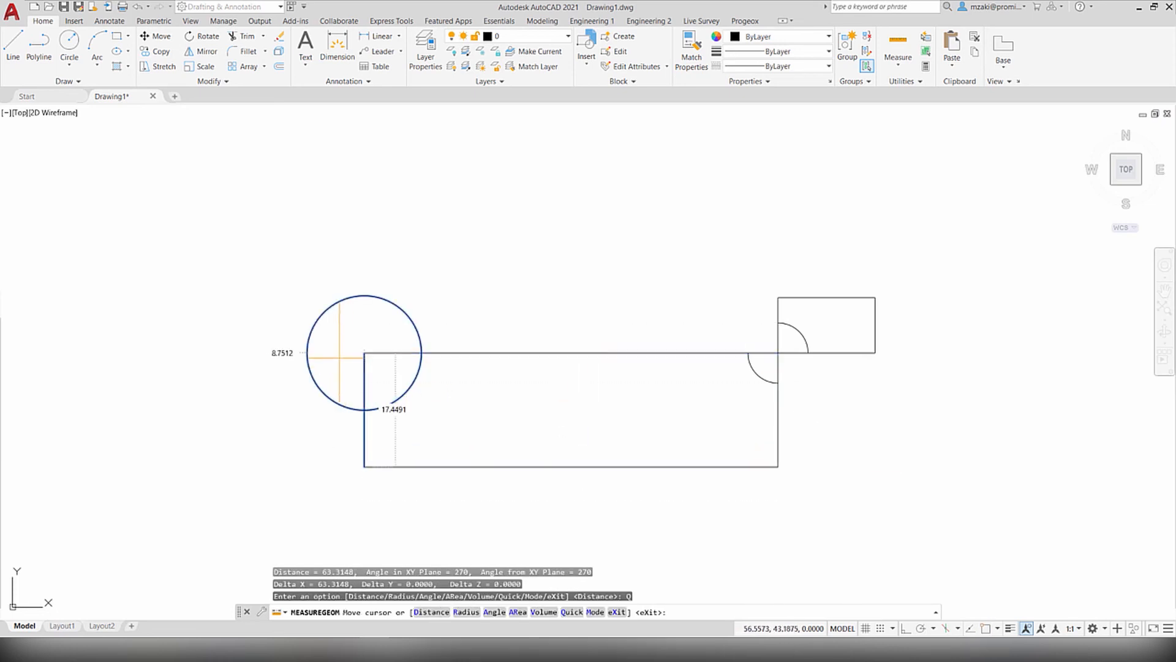